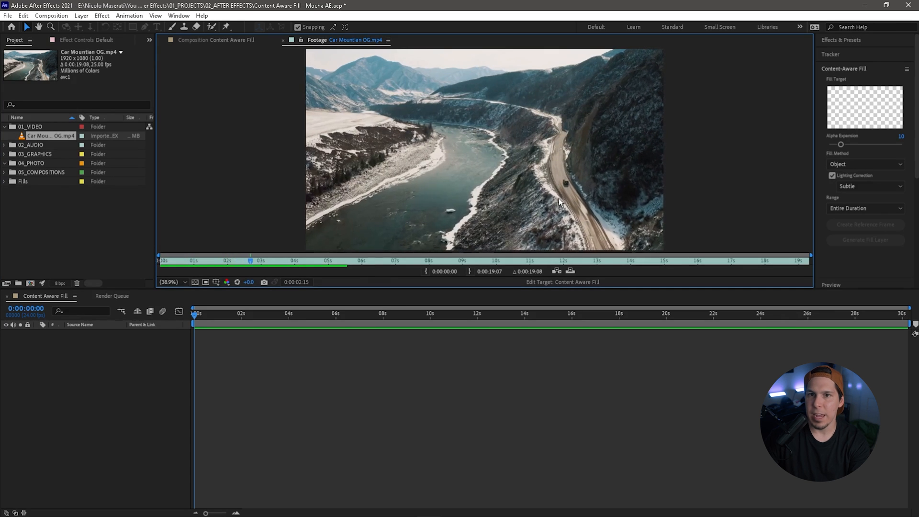
- Make a composition from Car Mountian OG.mp4 and apply Boris FX Mocha tracking to its layer
click(214, 40)
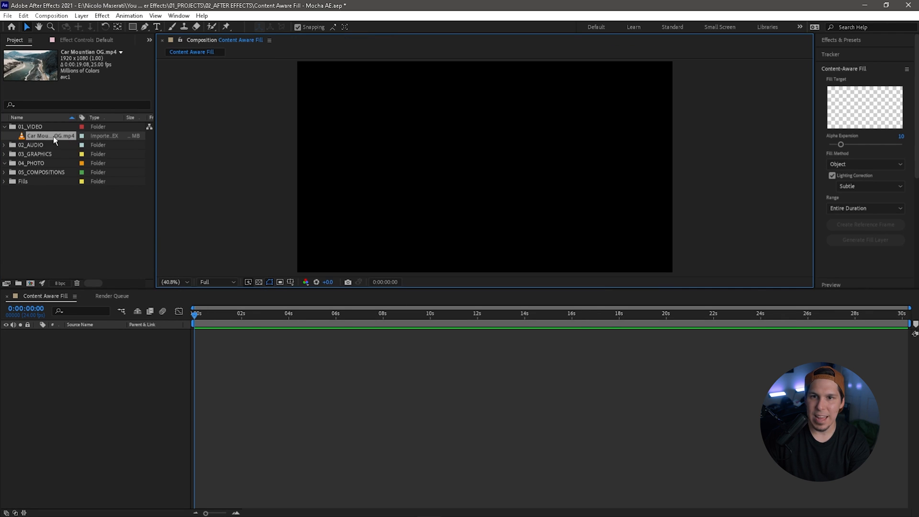
double_click(51, 136)
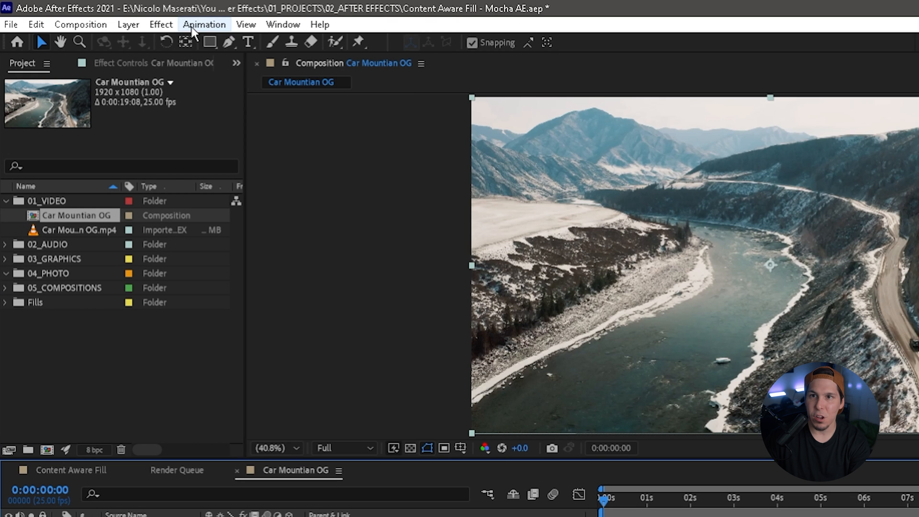
click(204, 24)
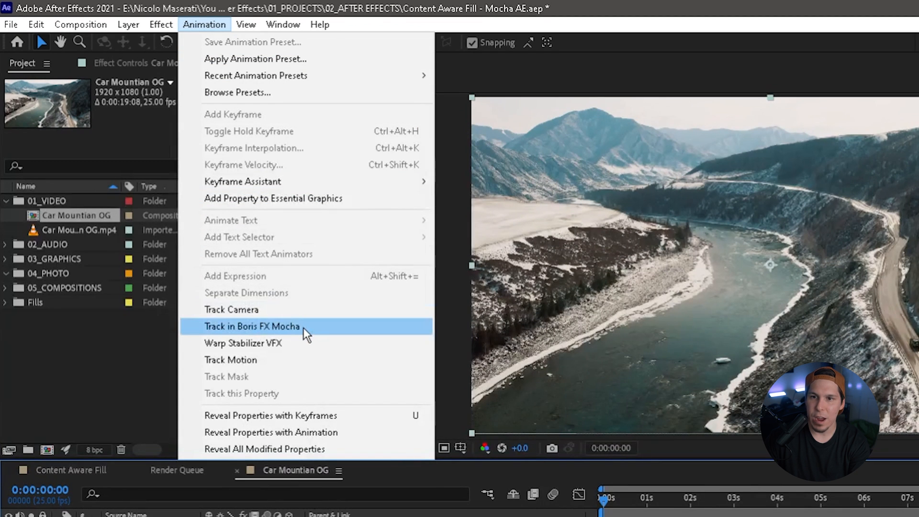
click(252, 326)
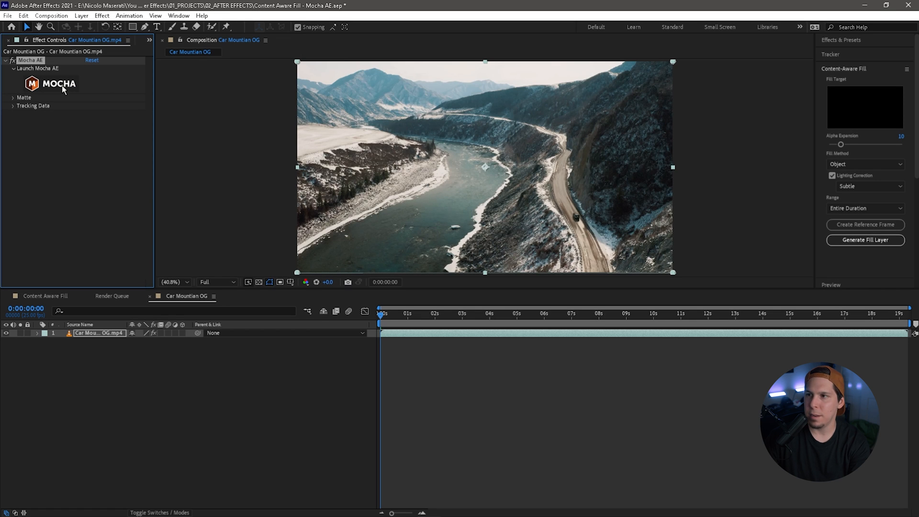
- Launch Mocha on the drone clip and adjust the view around the car
click(58, 84)
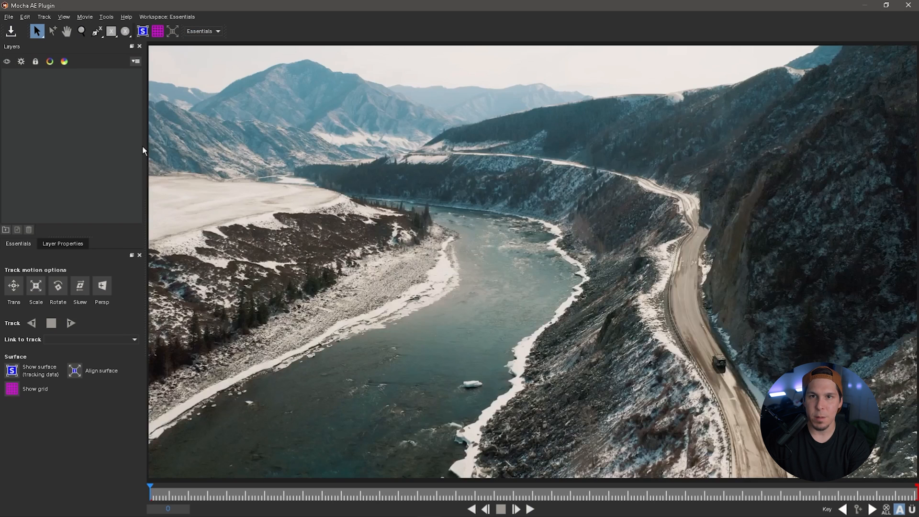
click(82, 31)
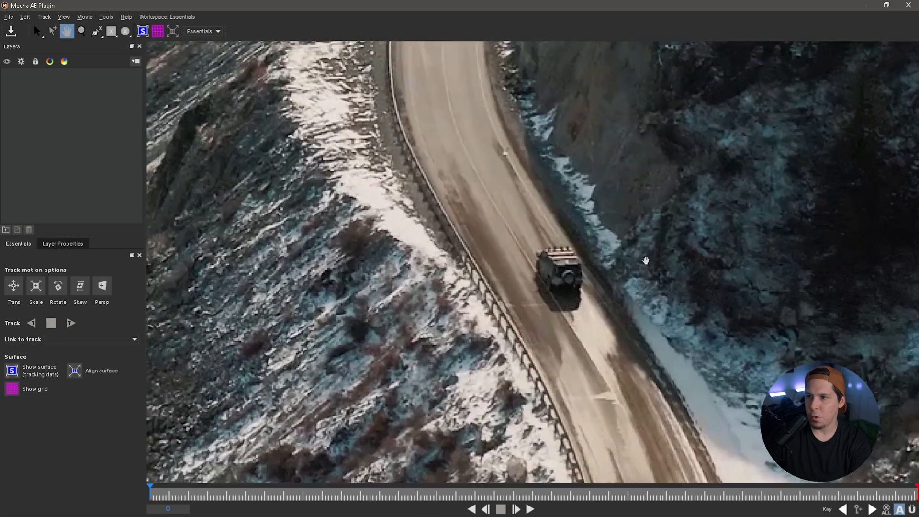
click(36, 31)
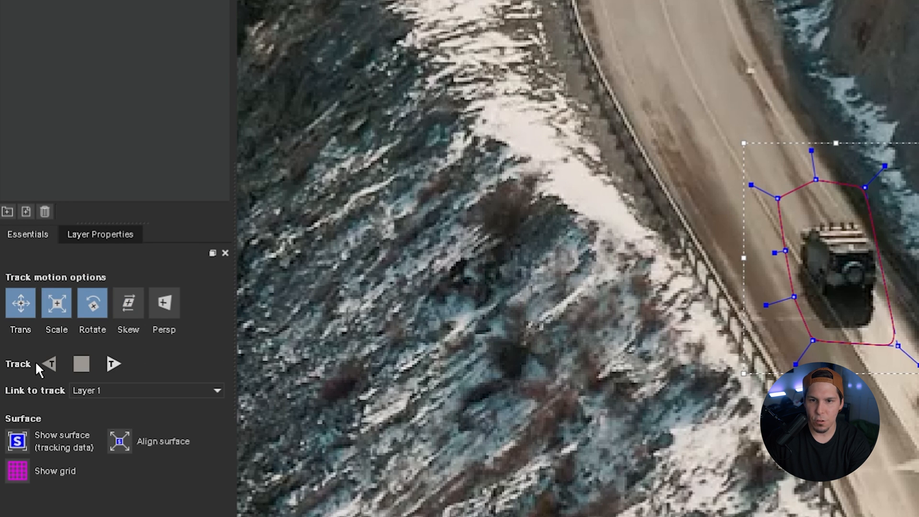
mouse_move(401, 435)
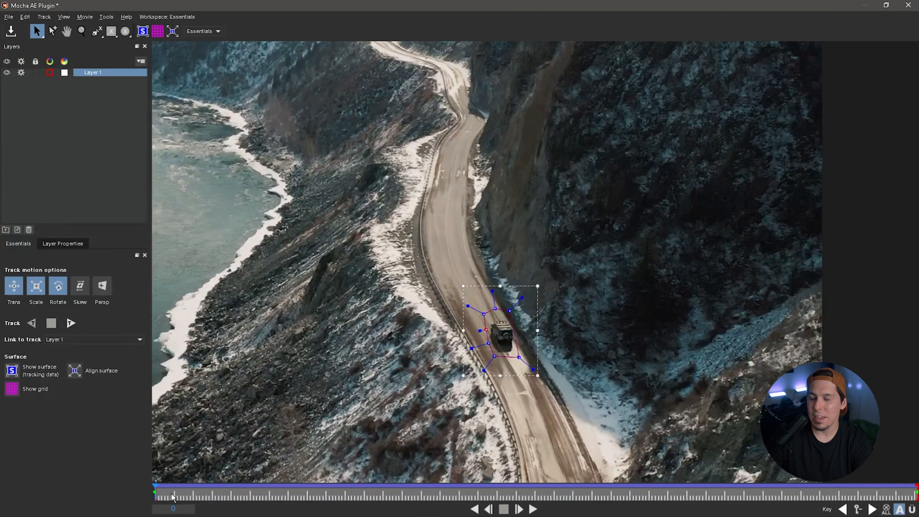
mouse_move(274, 197)
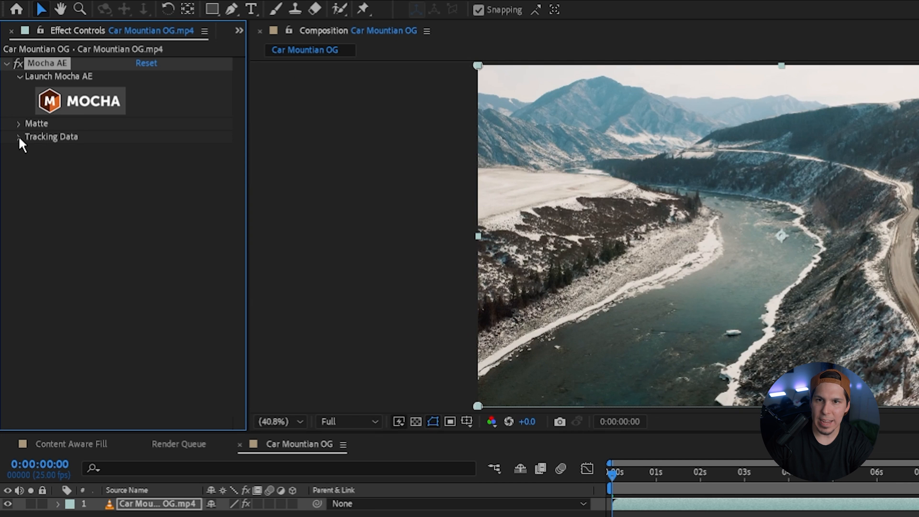
- Create track data from Mocha's Layer 1 and reveal the Matte options
click(18, 136)
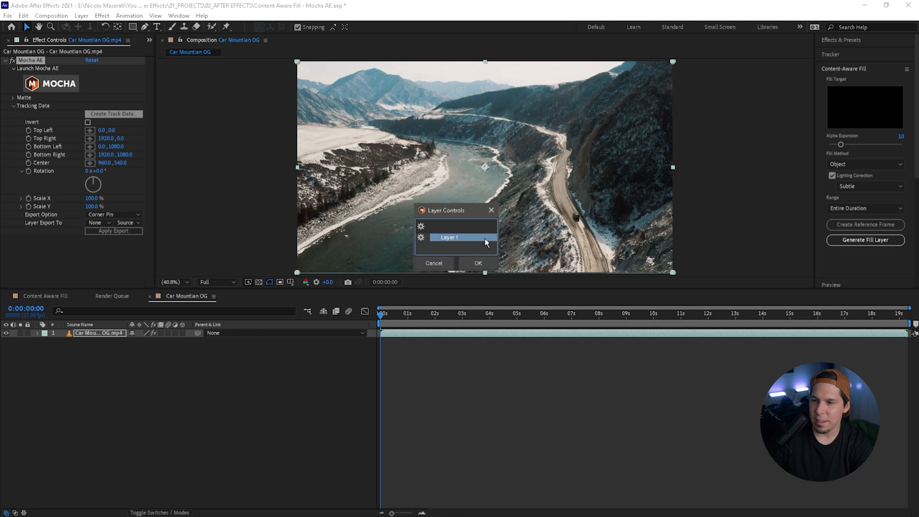
mouse_move(460, 250)
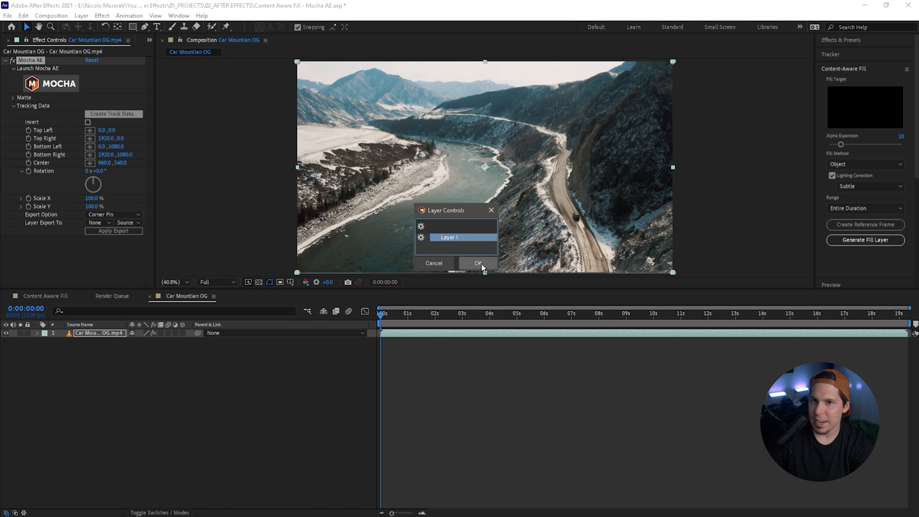
click(477, 263)
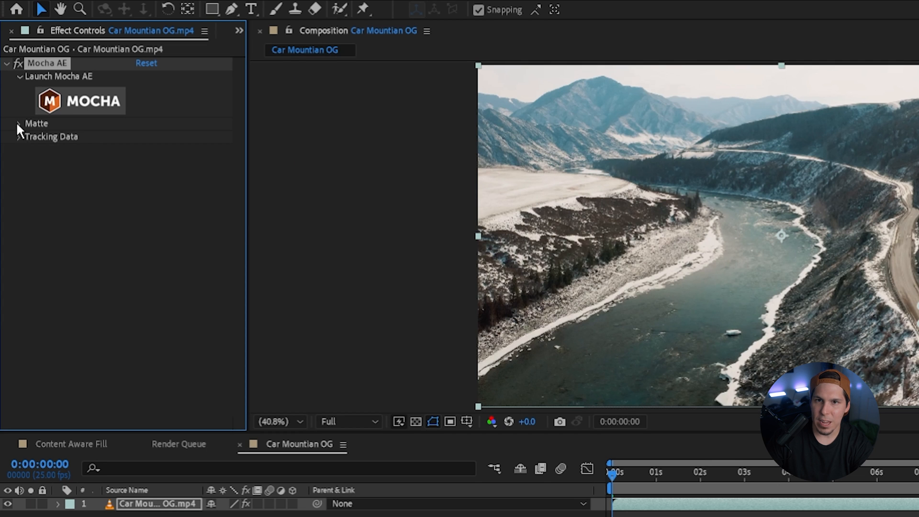
click(19, 123)
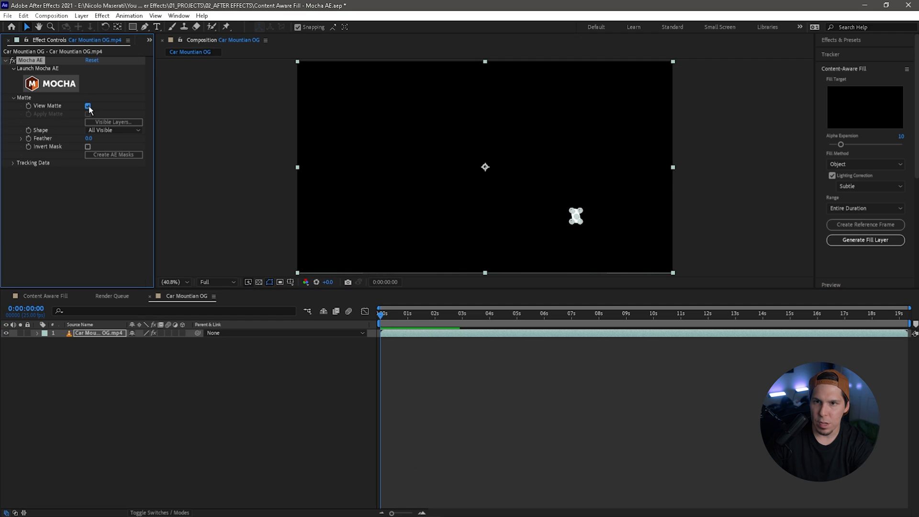
- Turn off View Matte and show the layer's masks to check Layer 1 is subtracted and inverted
click(88, 105)
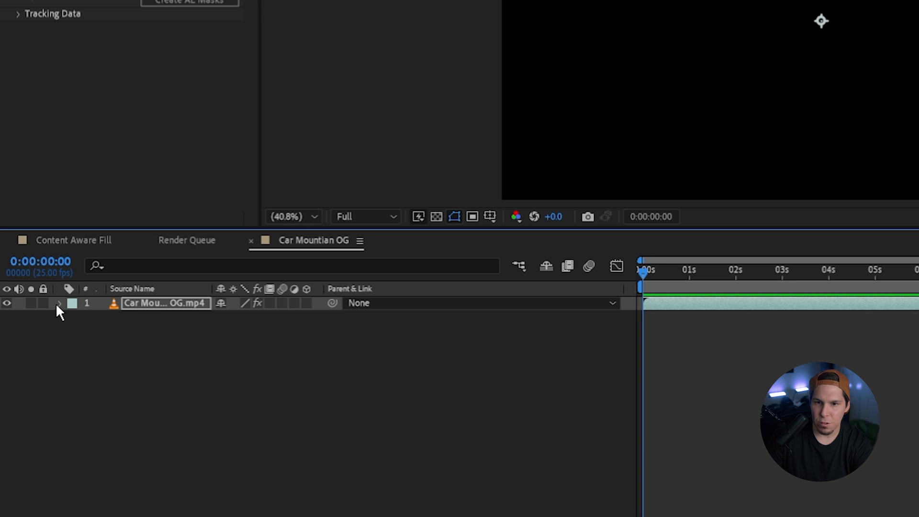
click(59, 303)
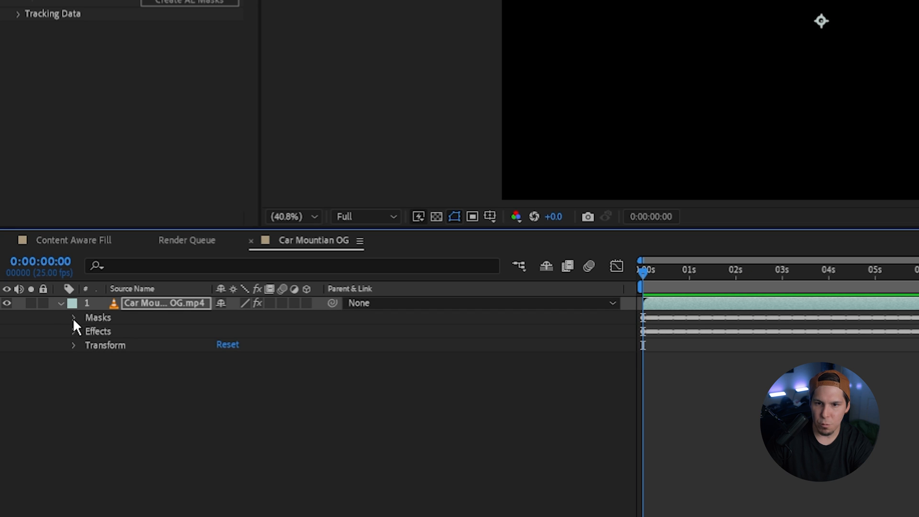
click(74, 317)
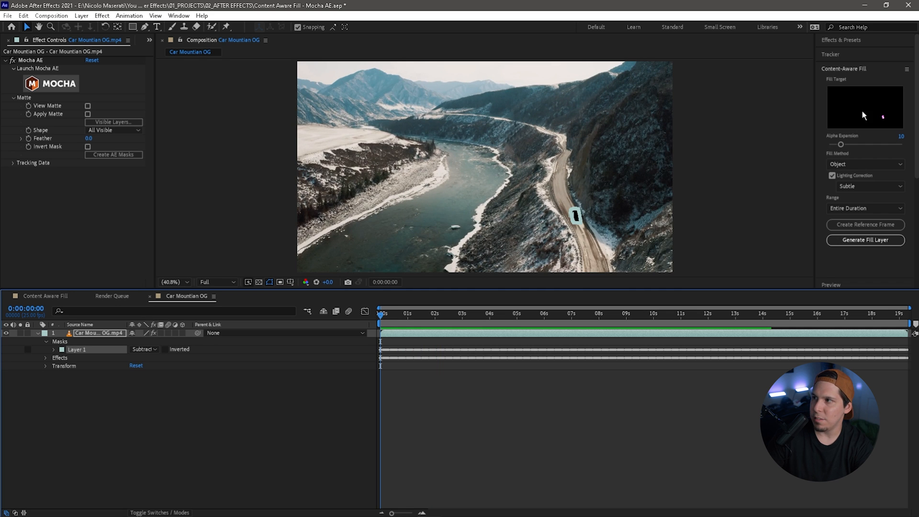
mouse_move(864, 69)
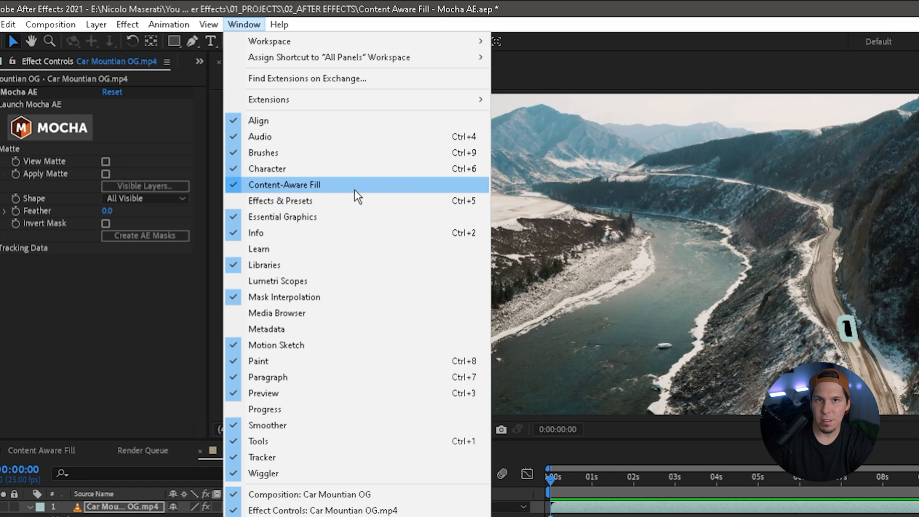
- Open Content-Aware Fill and keep Object fill with the range at Entire Duration
click(284, 185)
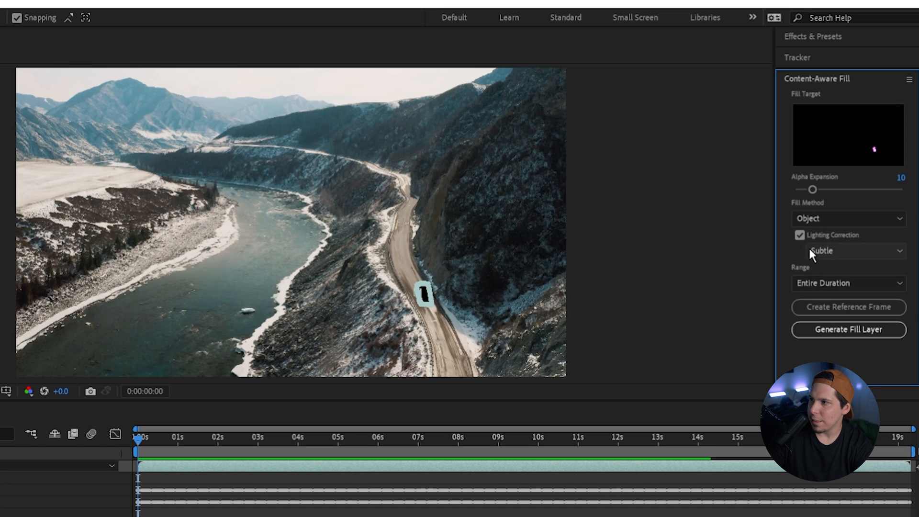
mouse_move(829, 287)
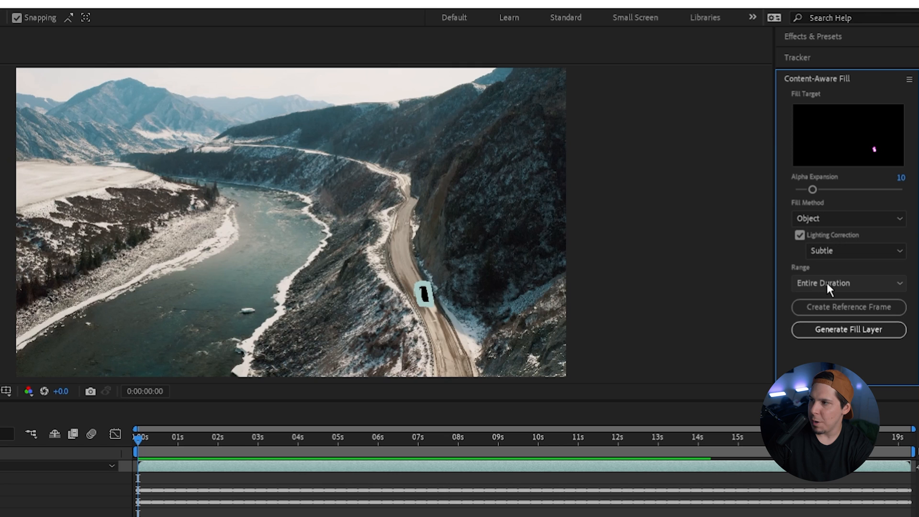
click(848, 282)
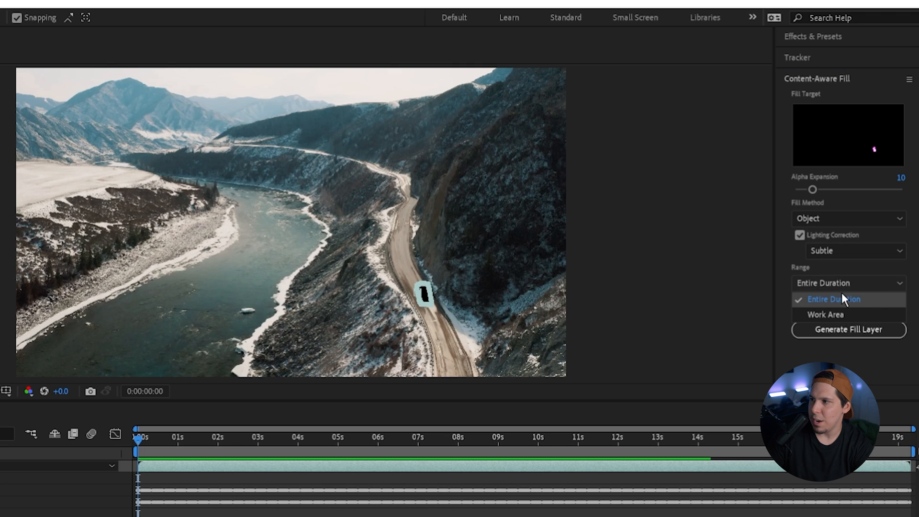
click(835, 299)
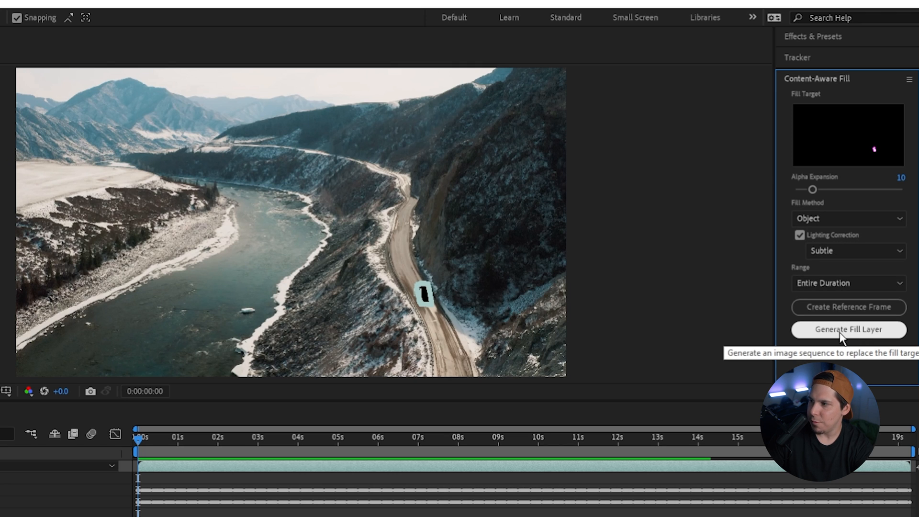